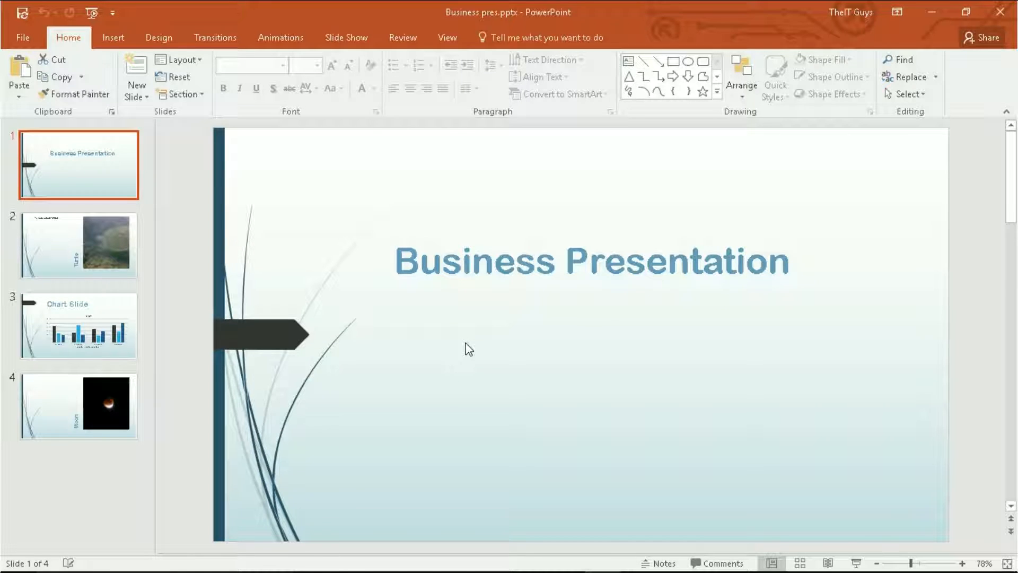
{"action": "mouse_move", "coordinate": [229, 192]}
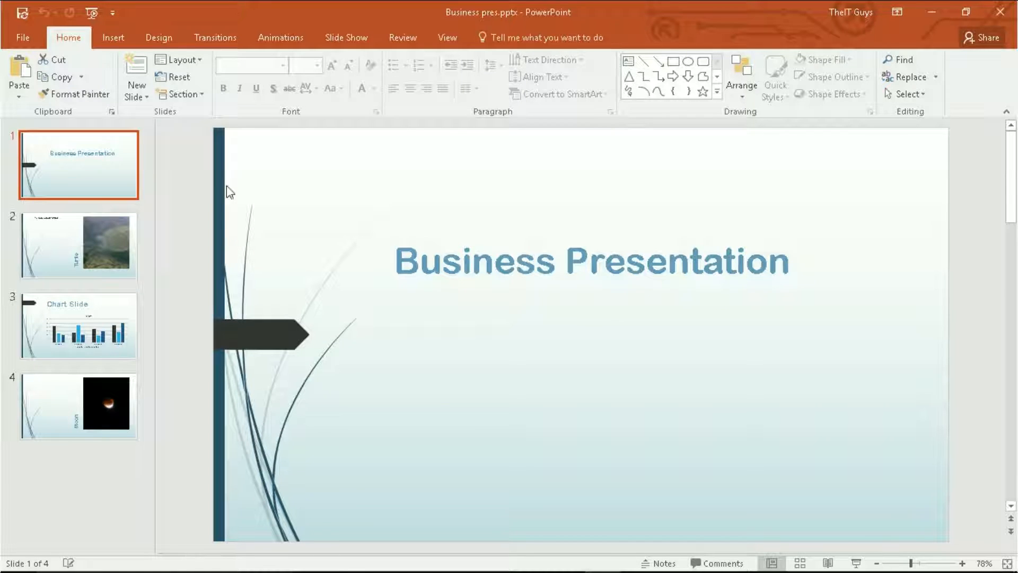
{"action": "mouse_move", "coordinate": [319, 277]}
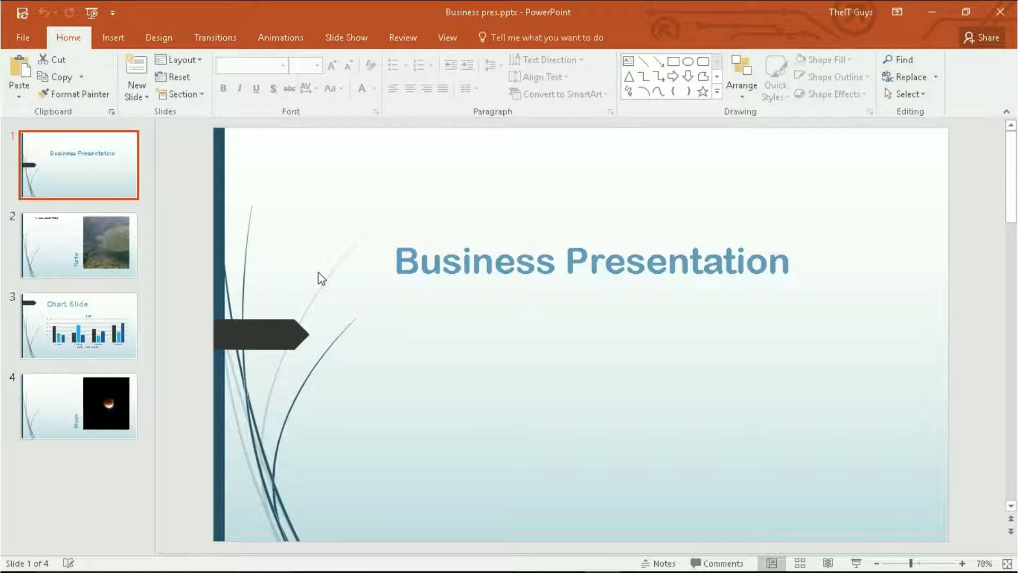
Switch the ribbon to the Transitions tab for the Business Presentation title slide
{"action": "left_click", "coordinate": [215, 38]}
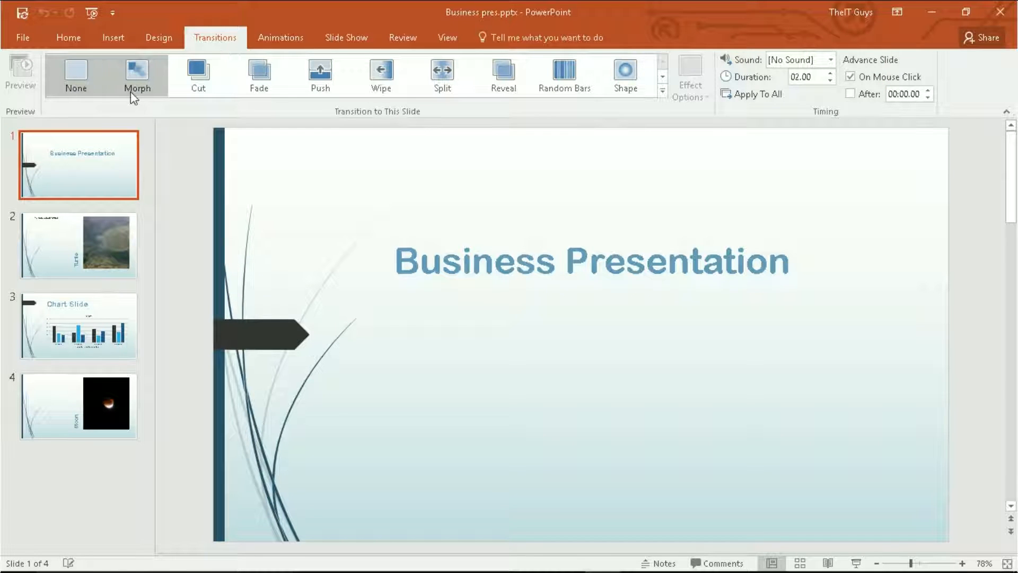
Apply the Origami transition from the expanded gallery to the title slide
{"action": "left_click", "coordinate": [76, 75]}
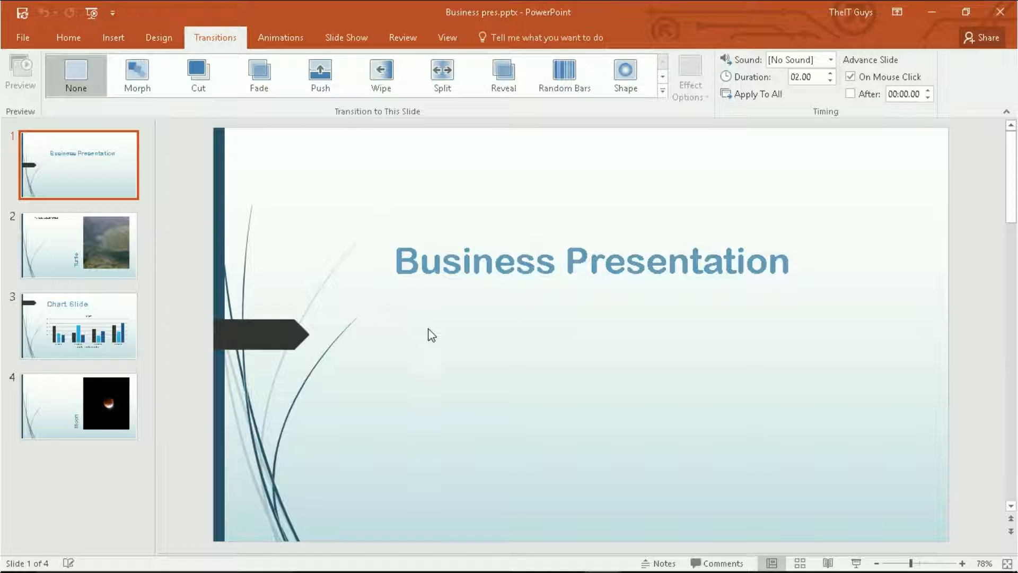
{"action": "mouse_move", "coordinate": [655, 133]}
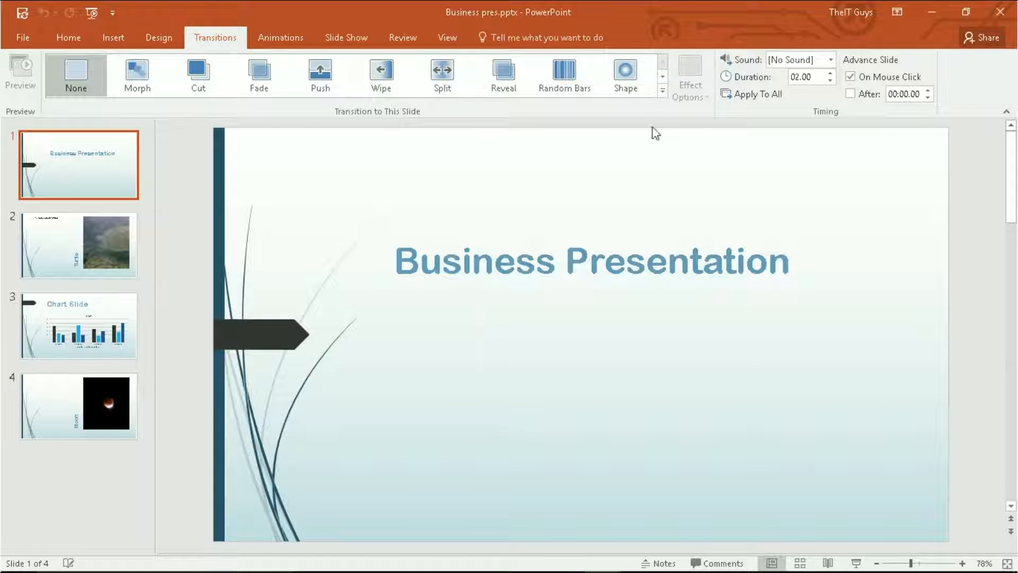
{"action": "left_click", "coordinate": [662, 91]}
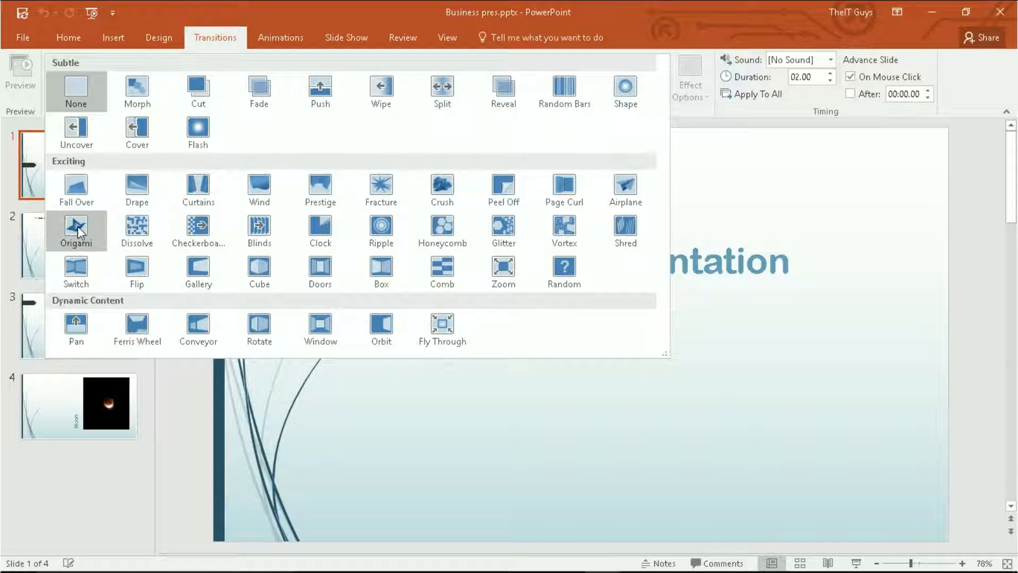
{"action": "left_click", "coordinate": [76, 230]}
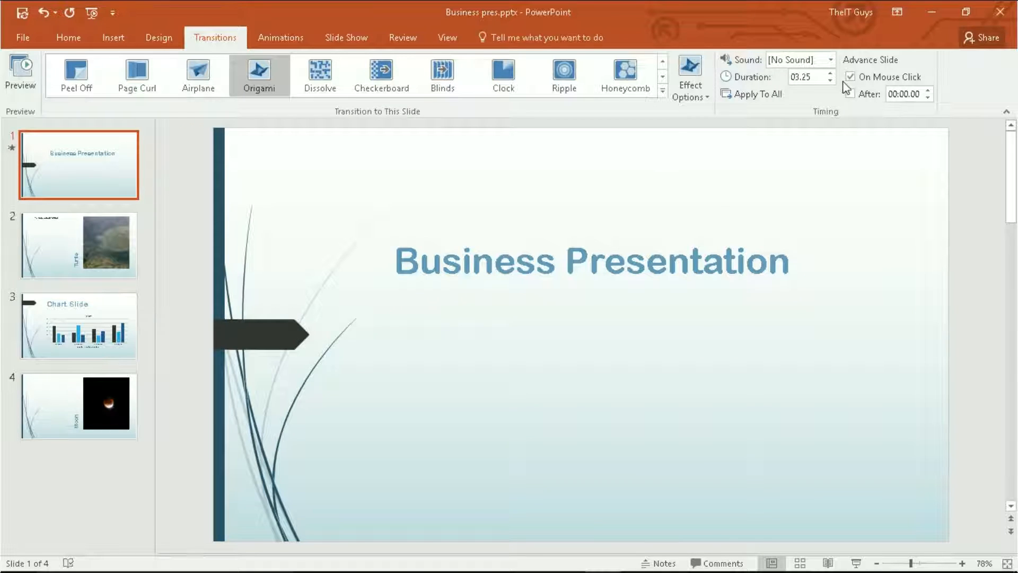
Apply Origami with a 3-second automatic advance, no click, to all slides
{"action": "left_click", "coordinate": [850, 76]}
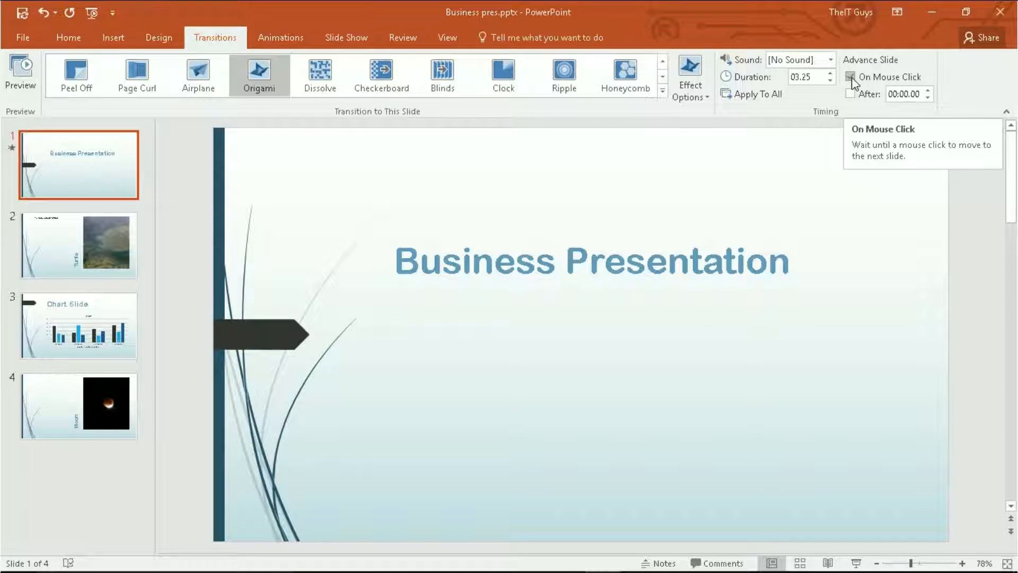
{"action": "left_click", "coordinate": [849, 77]}
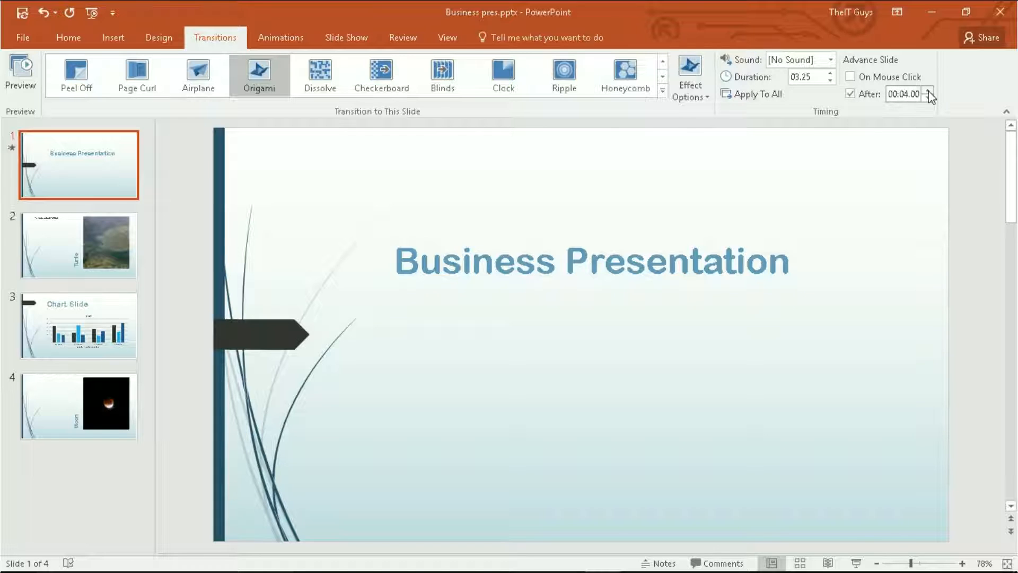
{"action": "left_click", "coordinate": [927, 97]}
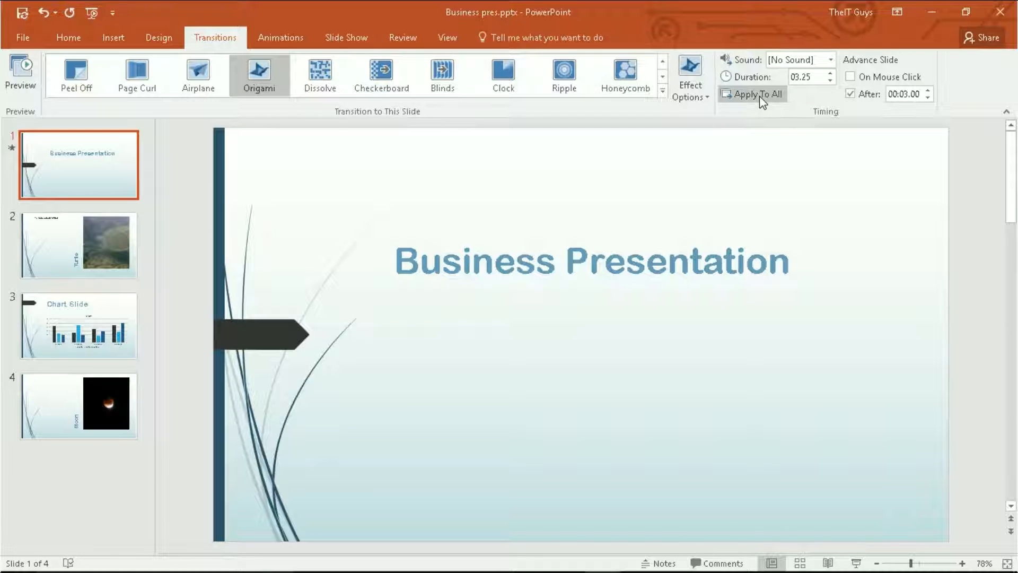
{"action": "left_click", "coordinate": [753, 94]}
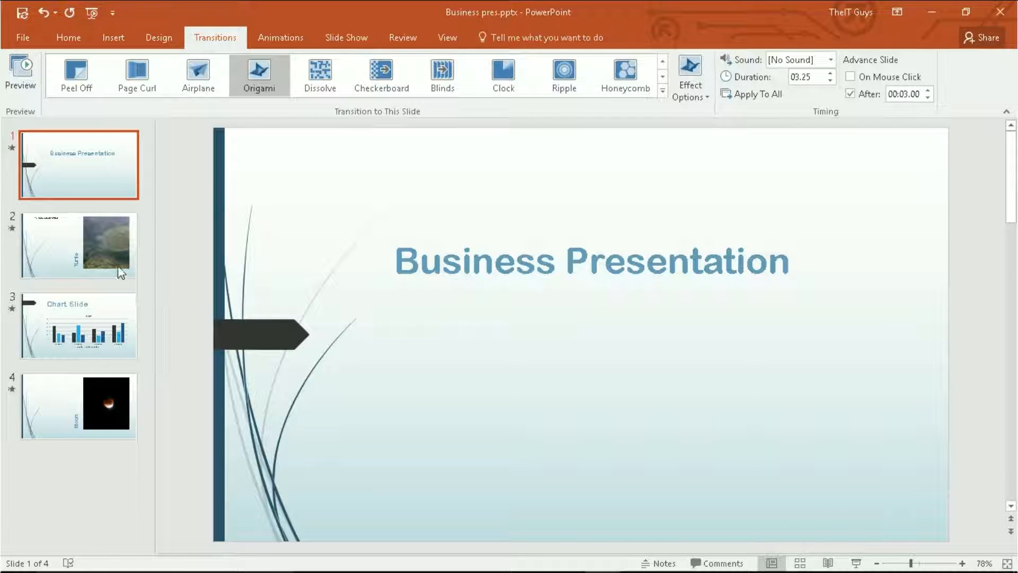
{"action": "left_click", "coordinate": [77, 244]}
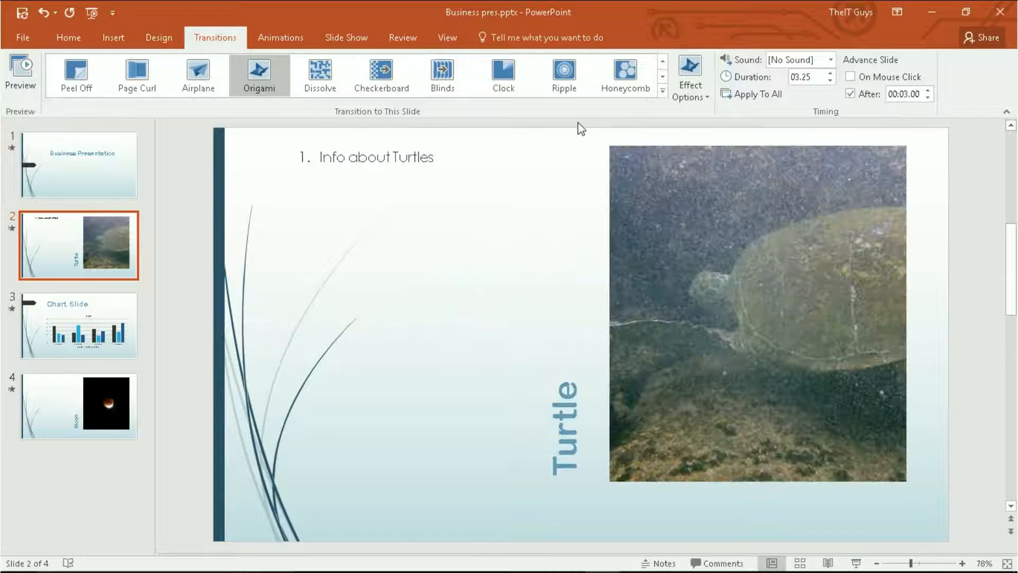
Apply Ripple with the Suction sound to the Turtle slide
{"action": "left_click", "coordinate": [661, 92]}
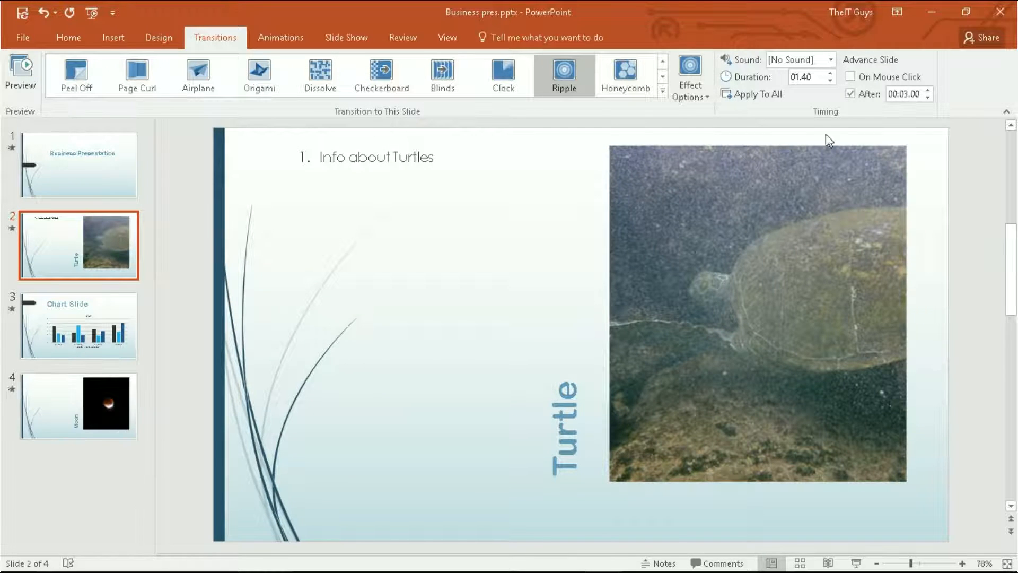
{"action": "left_click", "coordinate": [830, 59]}
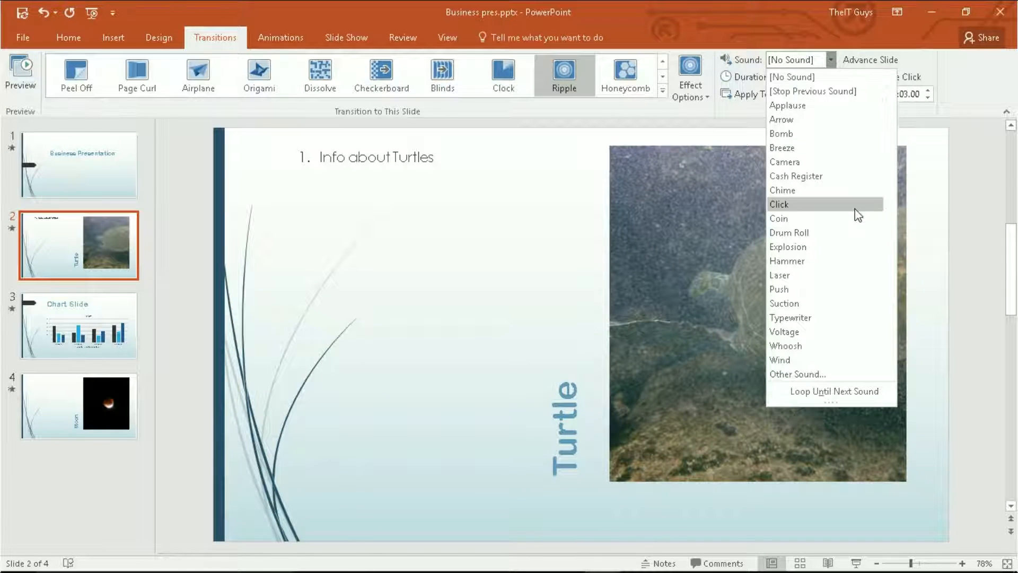
{"action": "left_click", "coordinate": [784, 303]}
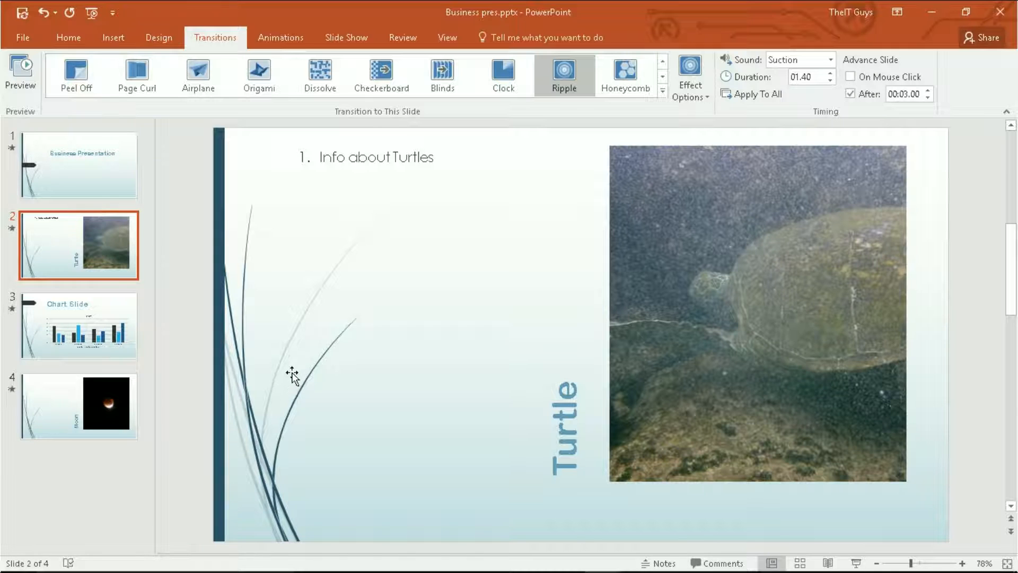
{"action": "left_click", "coordinate": [78, 325]}
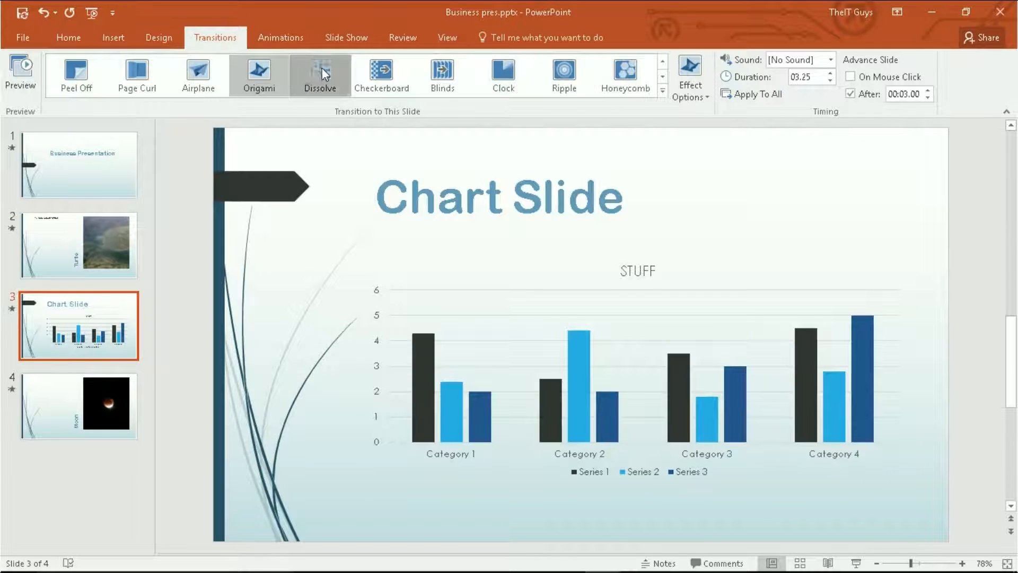
Apply Dissolve to the Chart Slide, advancing automatically after 00:02.00
{"action": "left_click", "coordinate": [318, 75]}
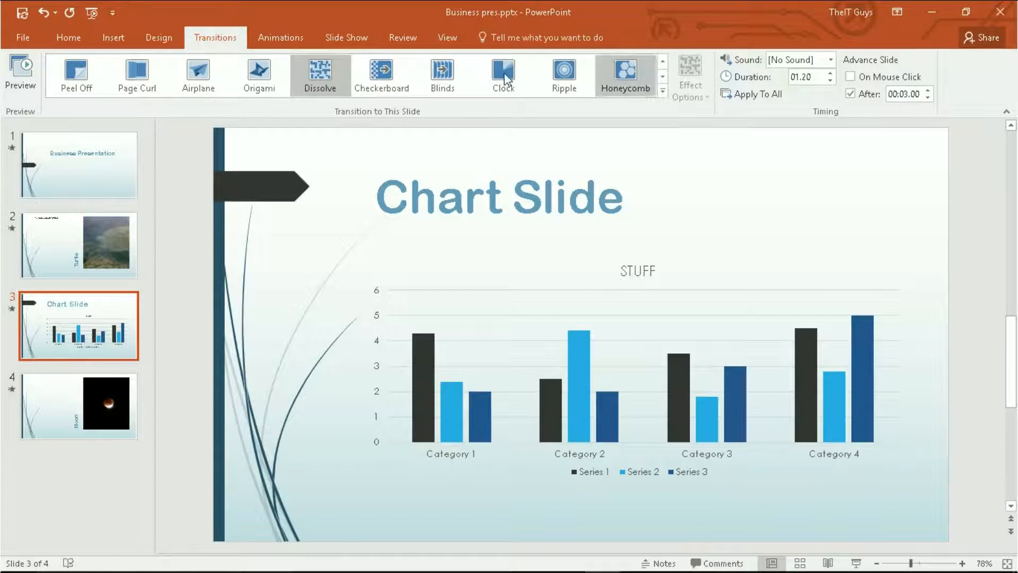
{"action": "left_click", "coordinate": [928, 96]}
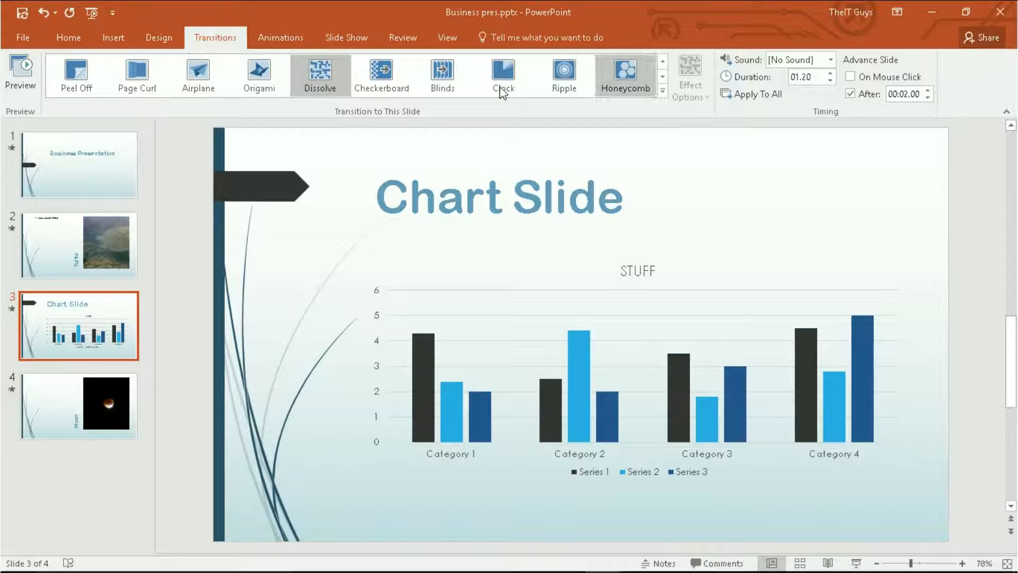
{"action": "left_click", "coordinate": [346, 37]}
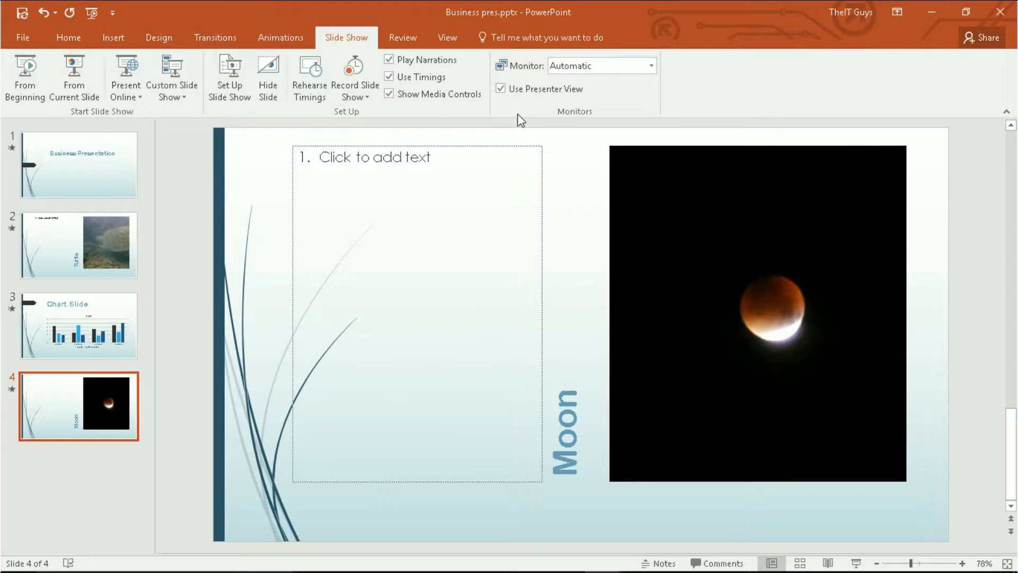
Return the ribbon to the Home tab with the Moon slide still showing
{"action": "left_click", "coordinate": [68, 37]}
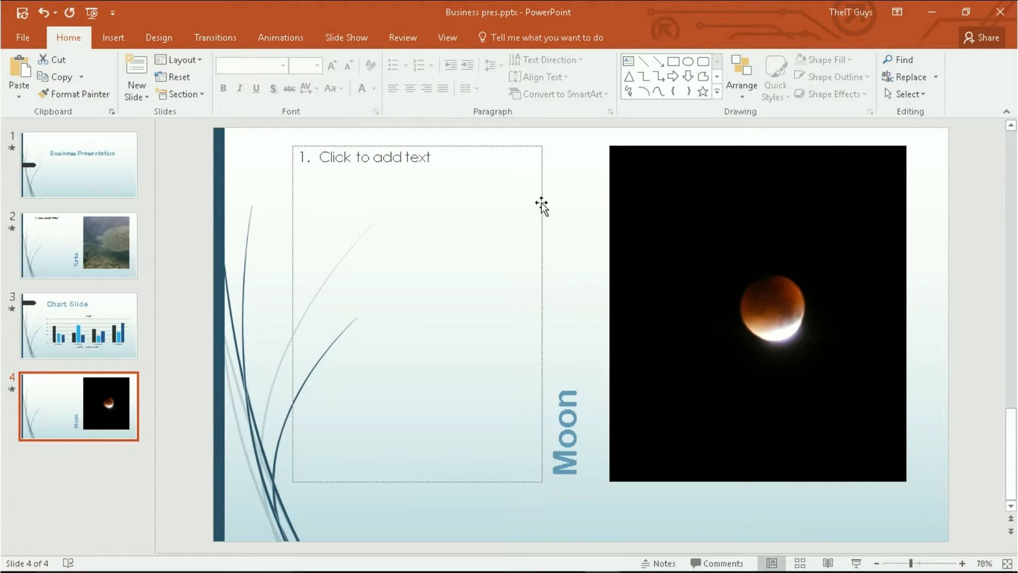
{"action": "mouse_move", "coordinate": [541, 203]}
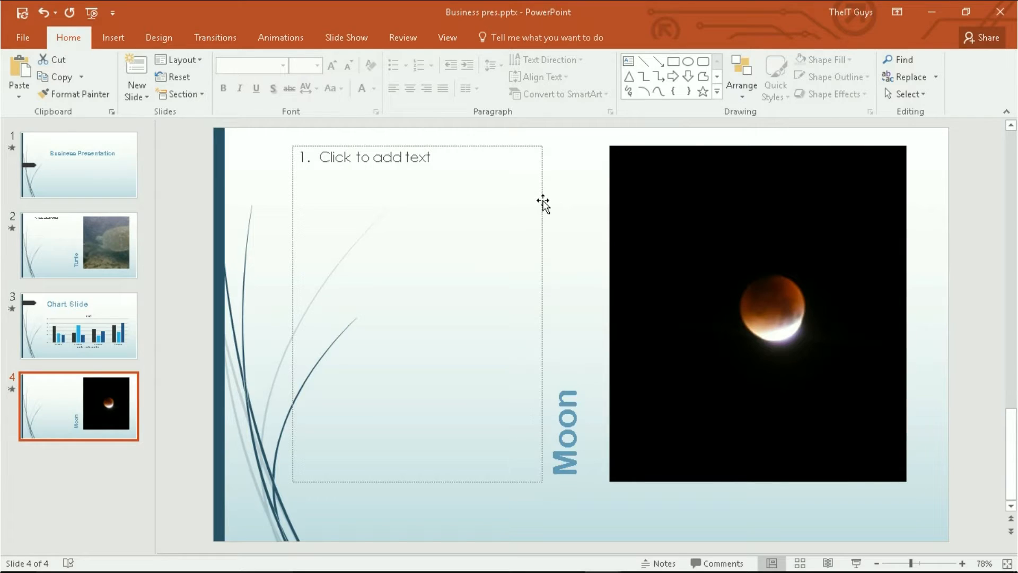